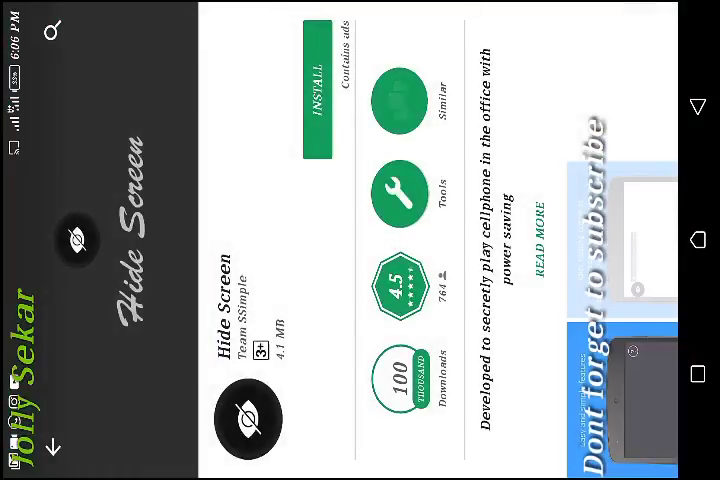
# Step: Start installing the Hide Screen app by Team SSimple from its Play Store listing
pyautogui.click(320, 94)
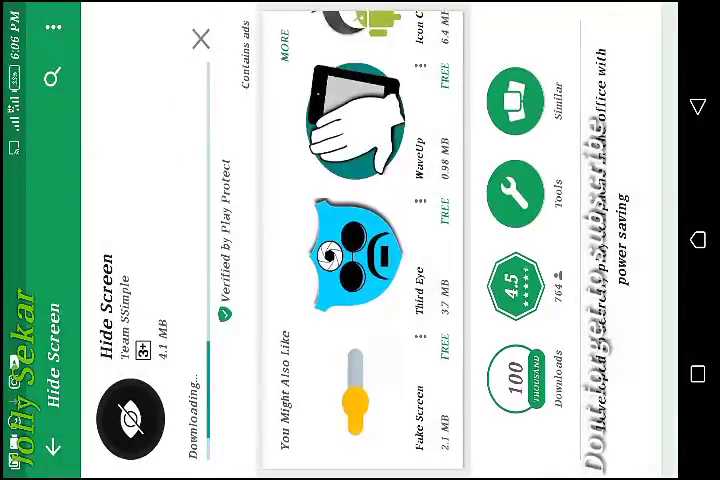